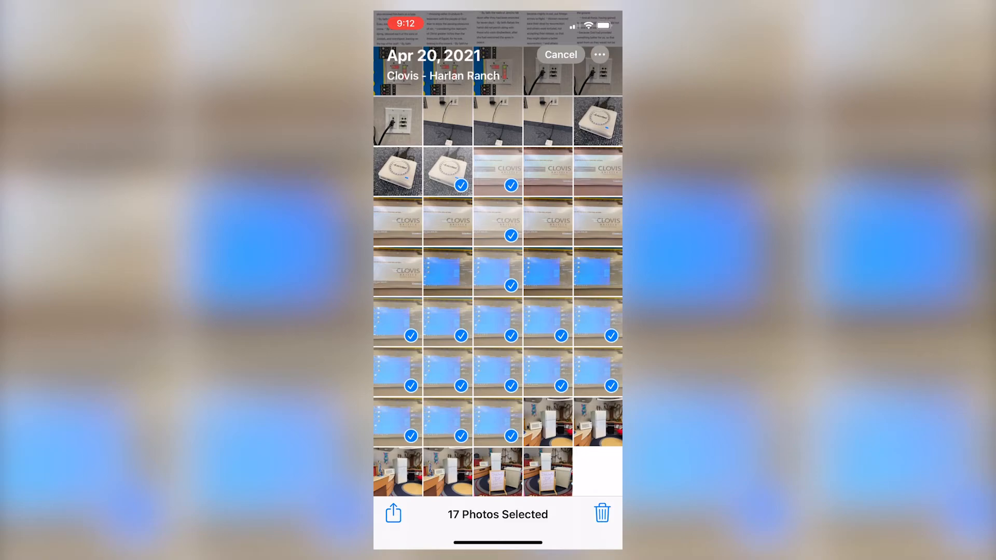
Share the 17 selected photos via Copy iCloud Link and wait while the link prepares.
left_click(393, 513)
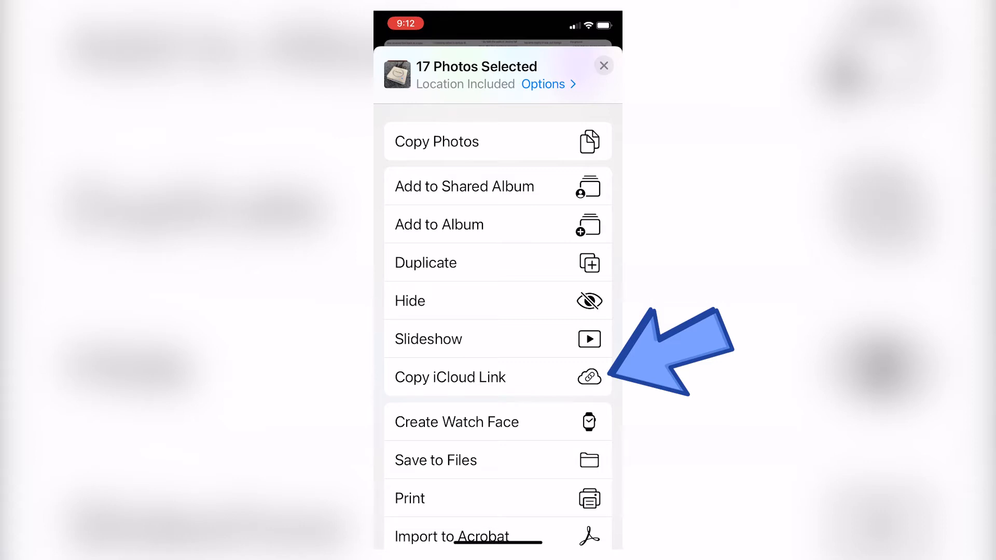
left_click(449, 376)
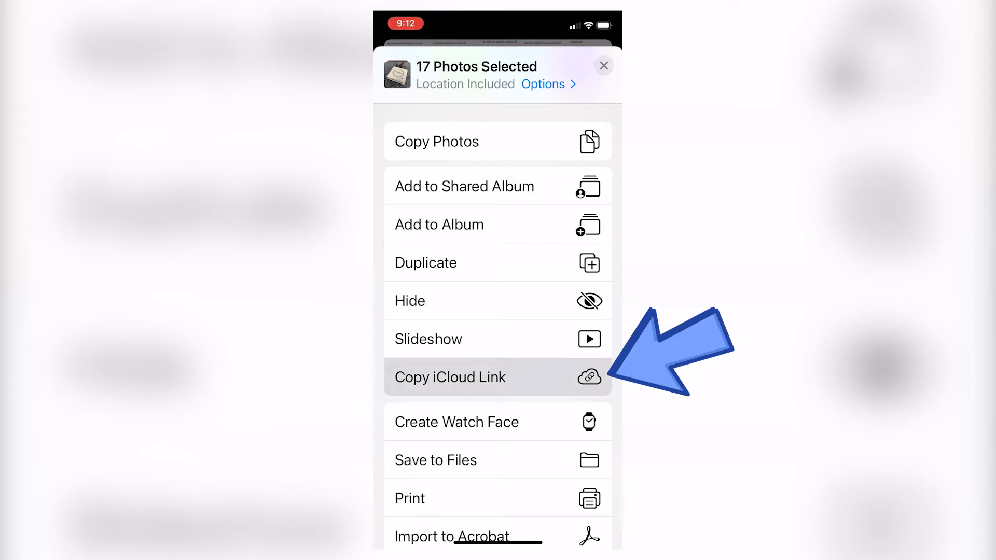
left_click(449, 376)
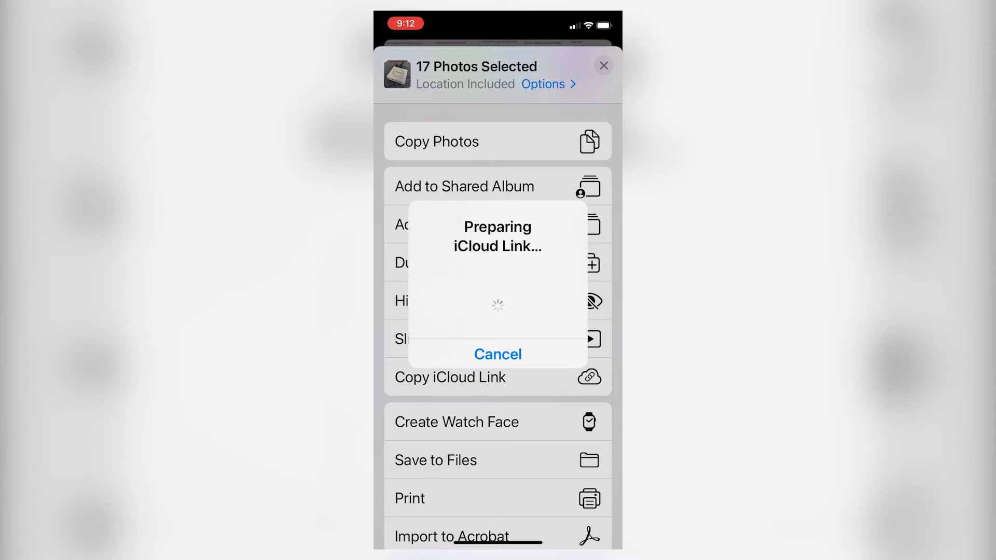
Switch from Photos to the Outlook app's Inbox once the iCloud link is ready.
left_click(498, 354)
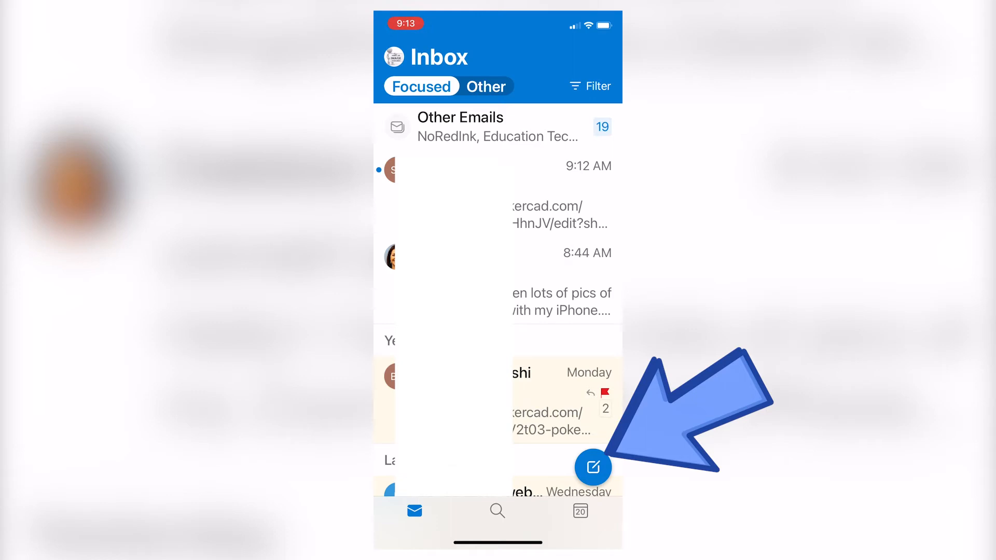
left_click(593, 468)
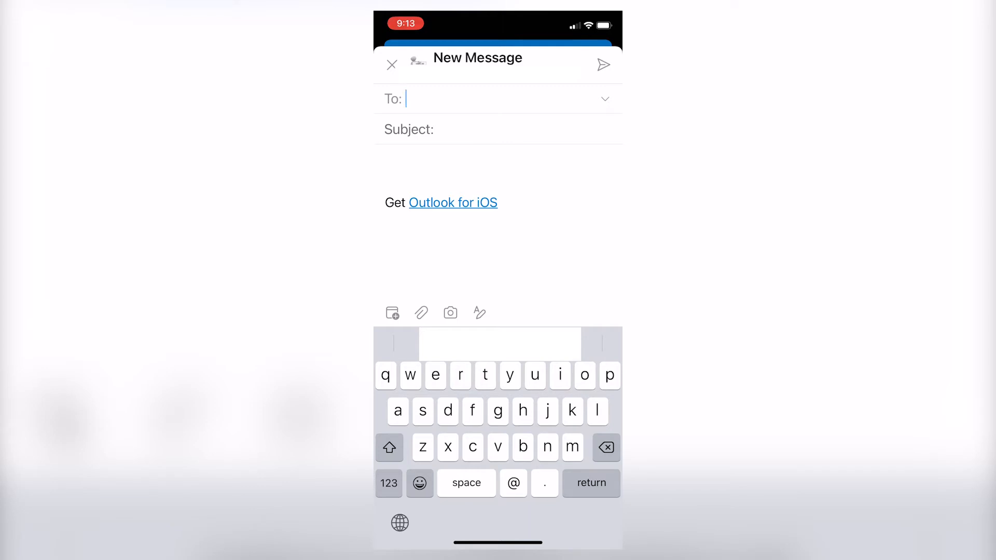
type("melissac")
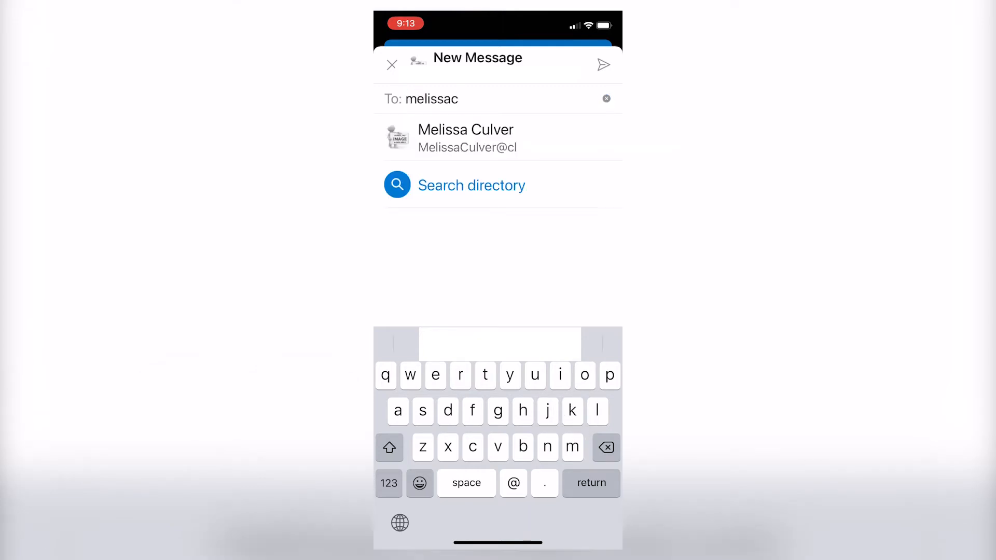
left_click(466, 137)
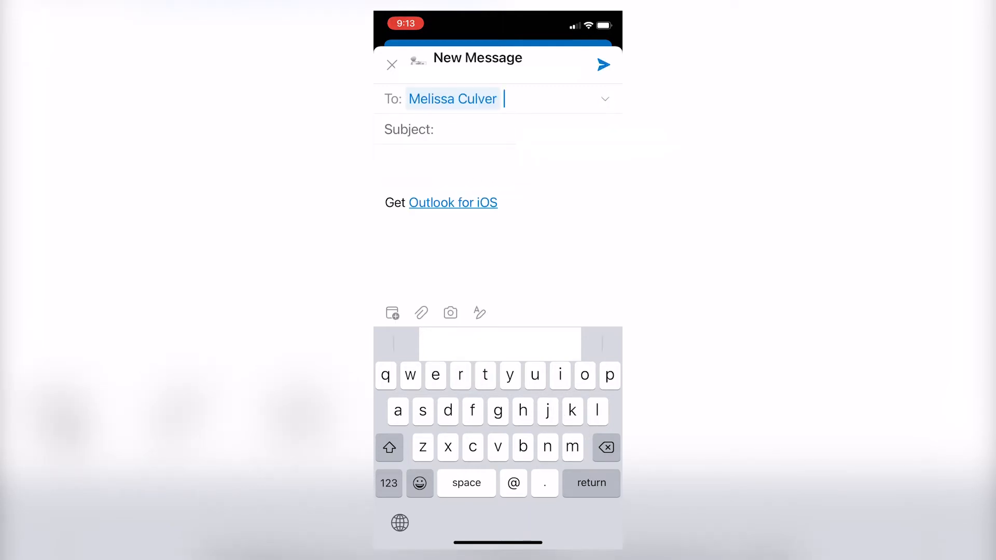
left_click(499, 162)
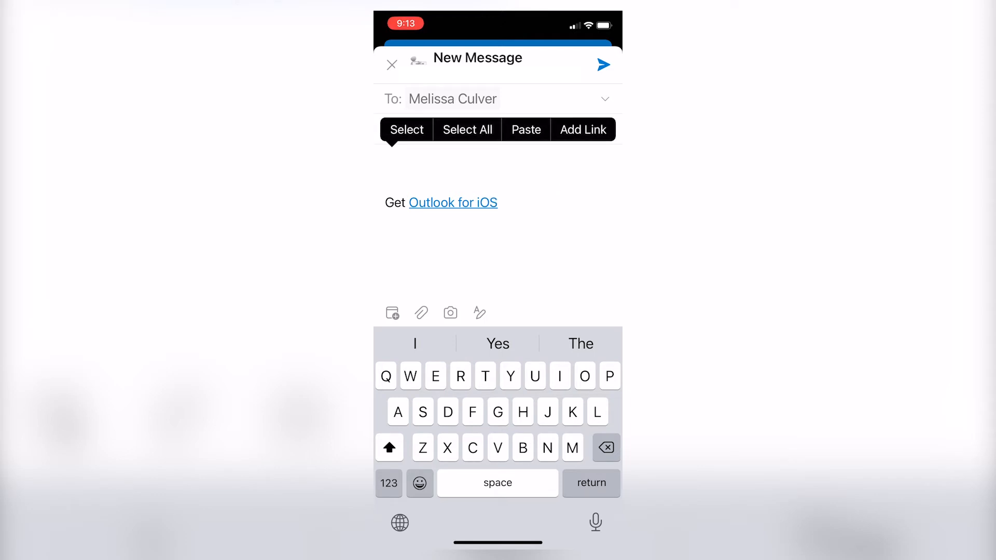
left_click(385, 162)
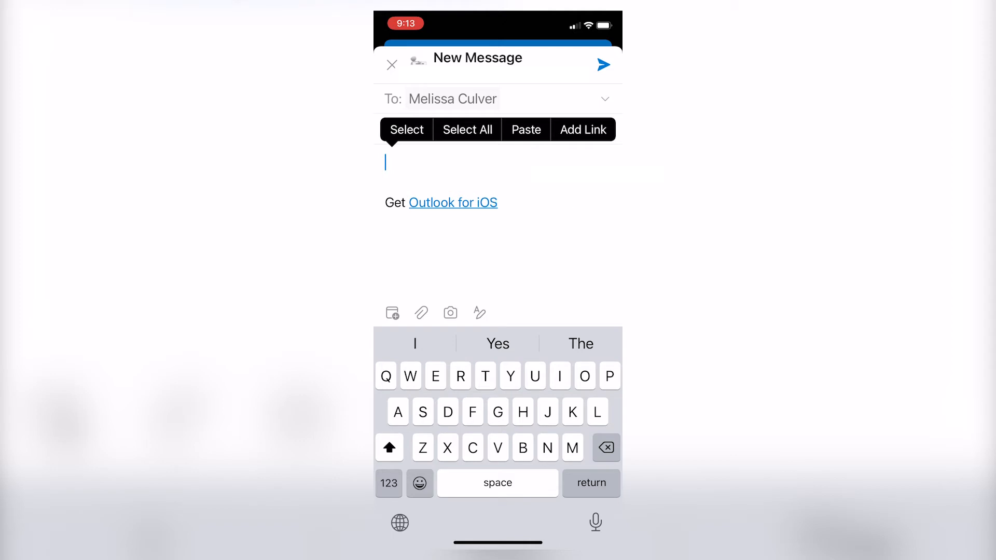
left_click(526, 130)
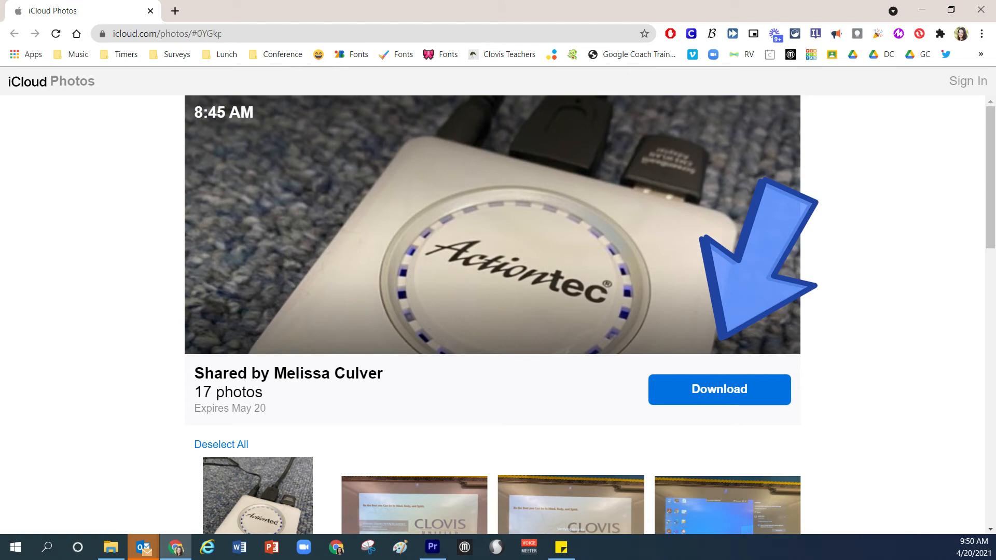
Request a download of the 17 shared photos from the iCloud Photos page.
left_click(718, 390)
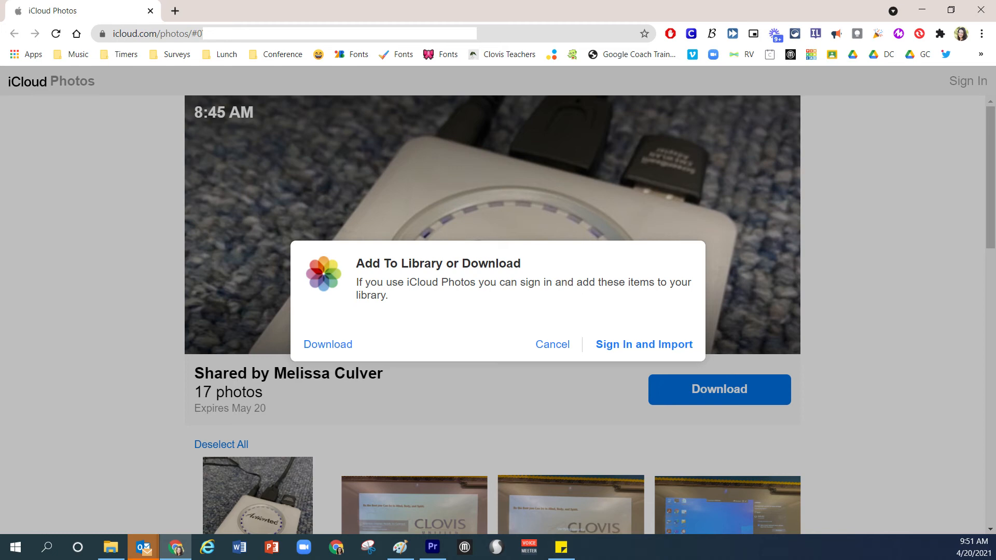
Download the 17 photos as a zip without signing in and open it in File Explorer.
left_click(327, 345)
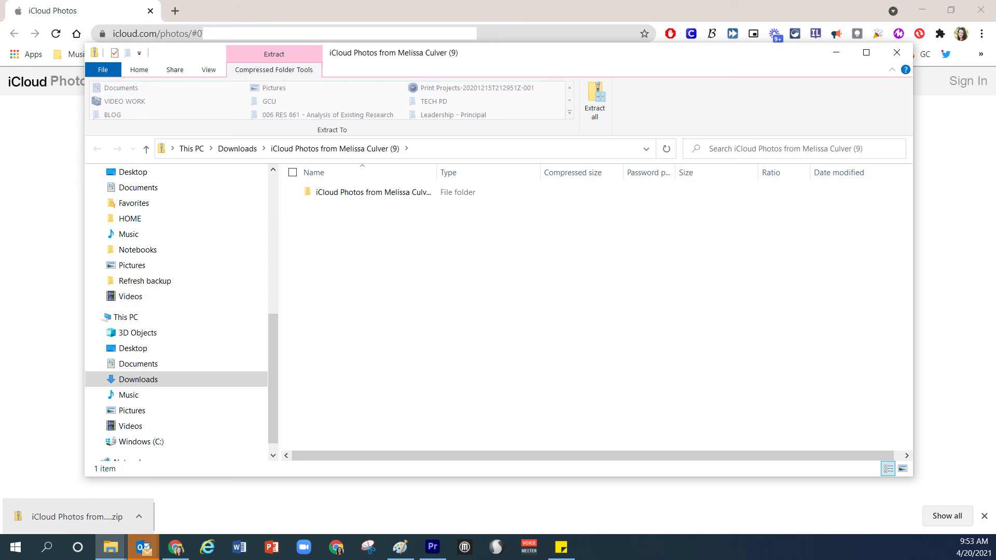
Extract all 17 photos from the zip into the suggested folder under Downloads.
left_click(593, 101)
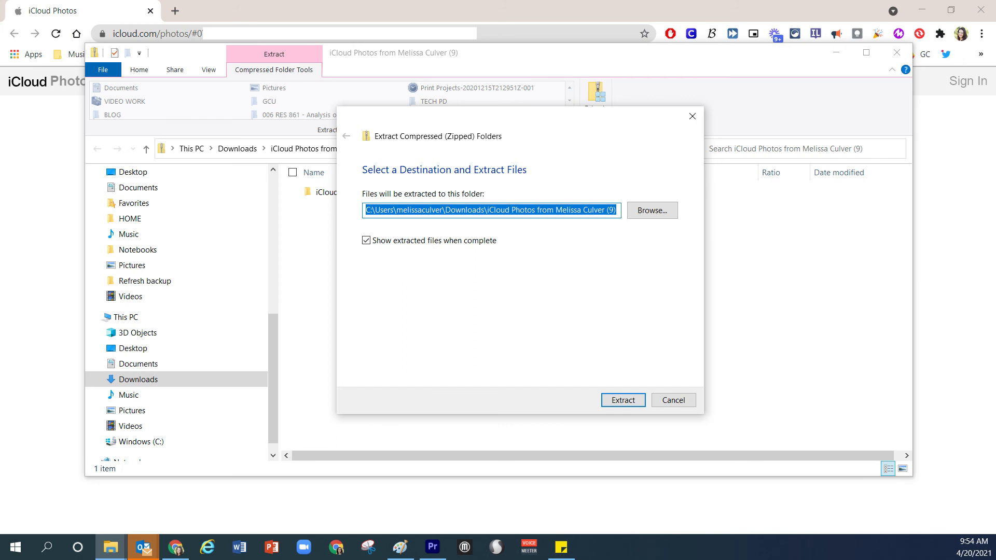
left_click(622, 401)
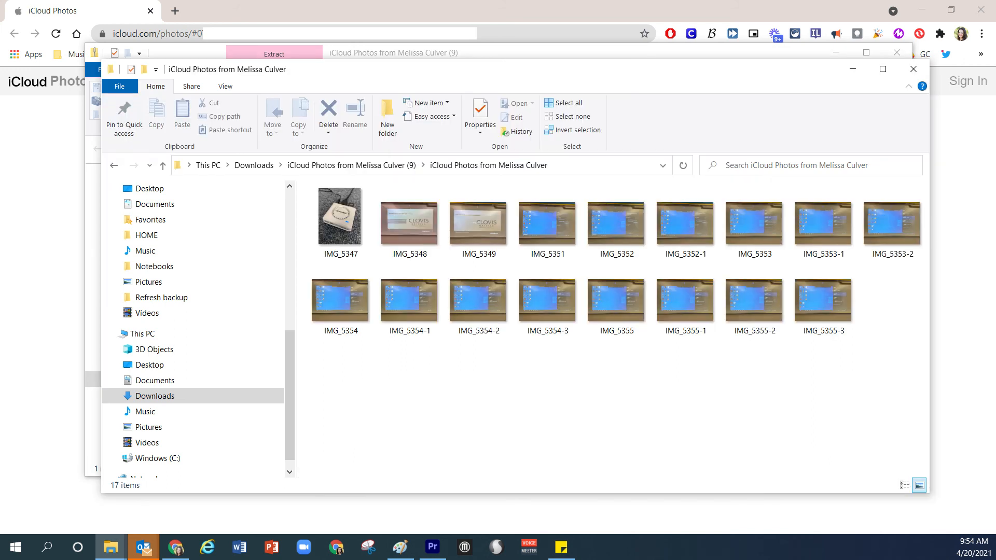